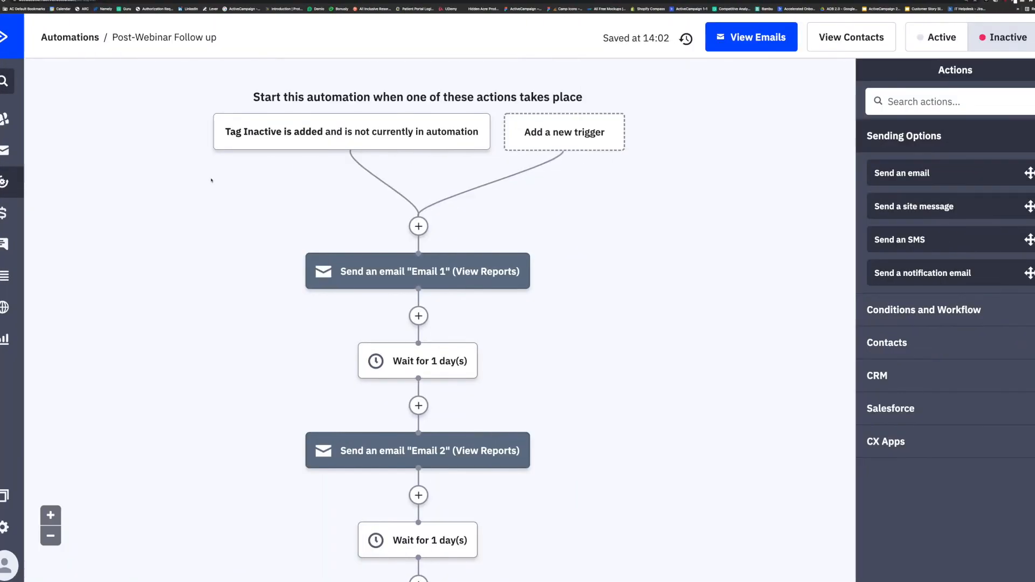
Open the follow-up goal's conditions and keep 'opened any campaign'.
{"action": "scroll", "scroll_direction": "down", "scroll_amount": 3}
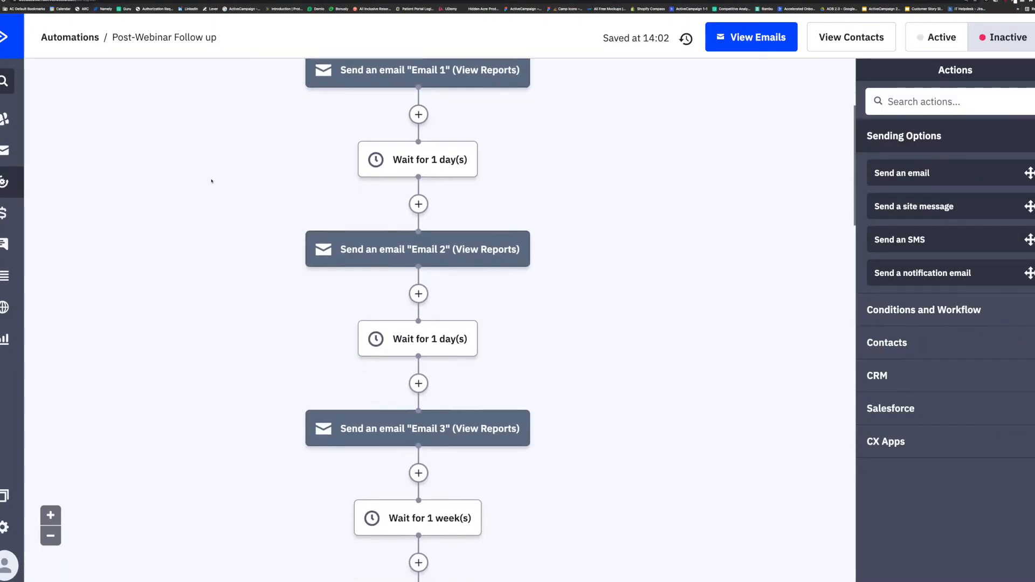
{"action": "scroll", "scroll_direction": "down", "scroll_amount": 3}
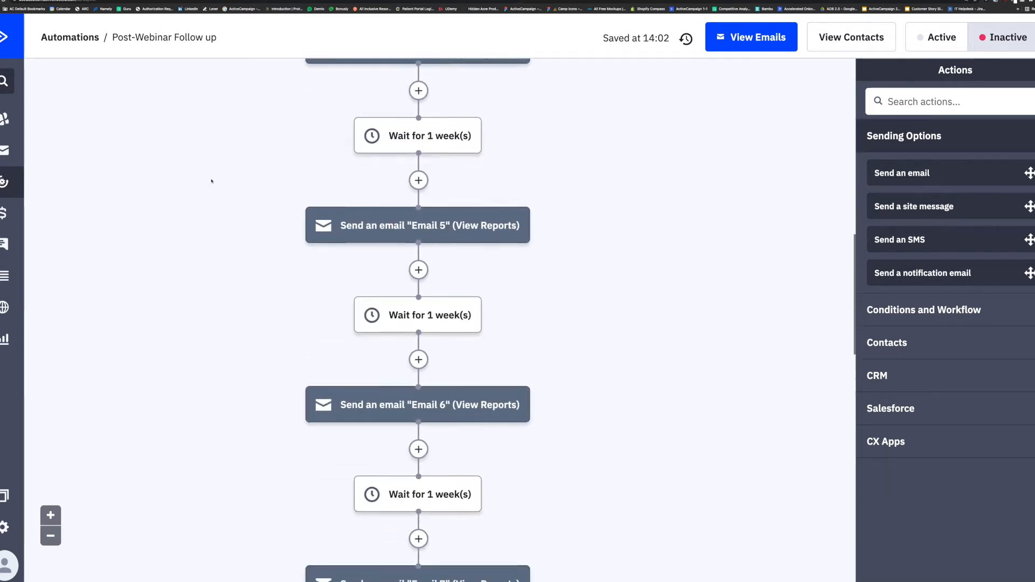
{"action": "scroll", "scroll_direction": "down", "scroll_amount": 3}
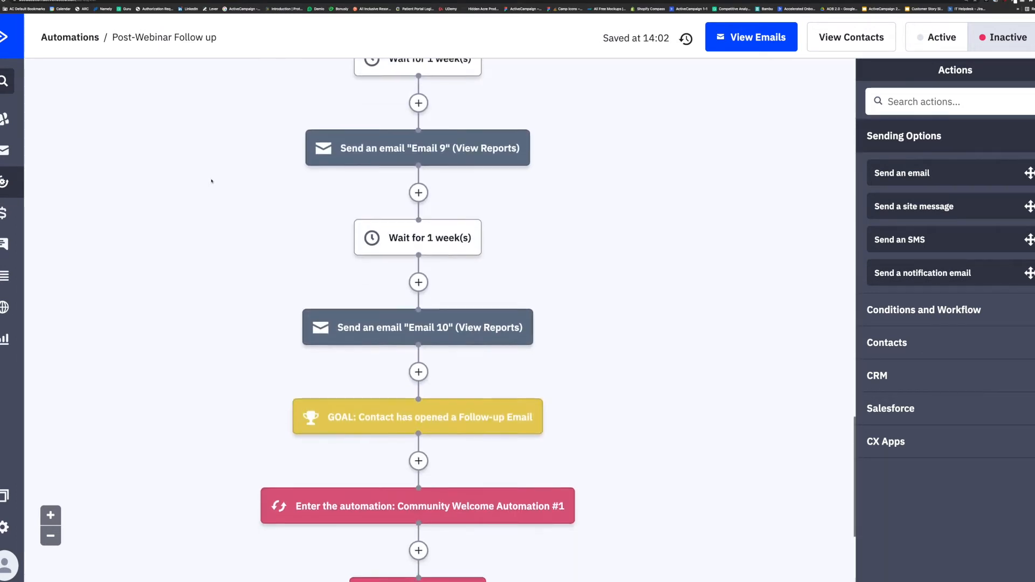
{"action": "scroll", "scroll_direction": "down", "scroll_amount": 3}
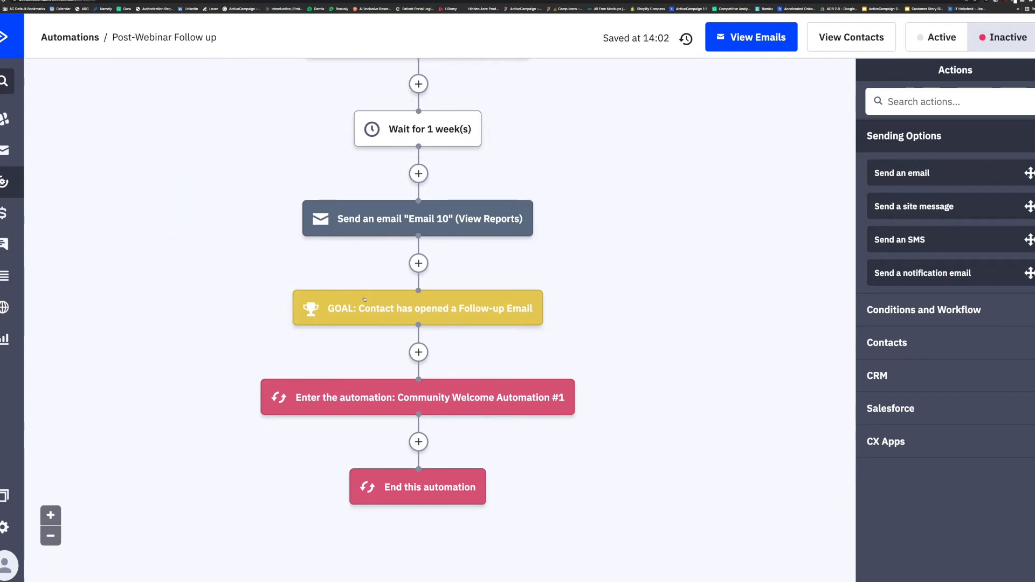
{"action": "mouse_move", "coordinate": [416, 308]}
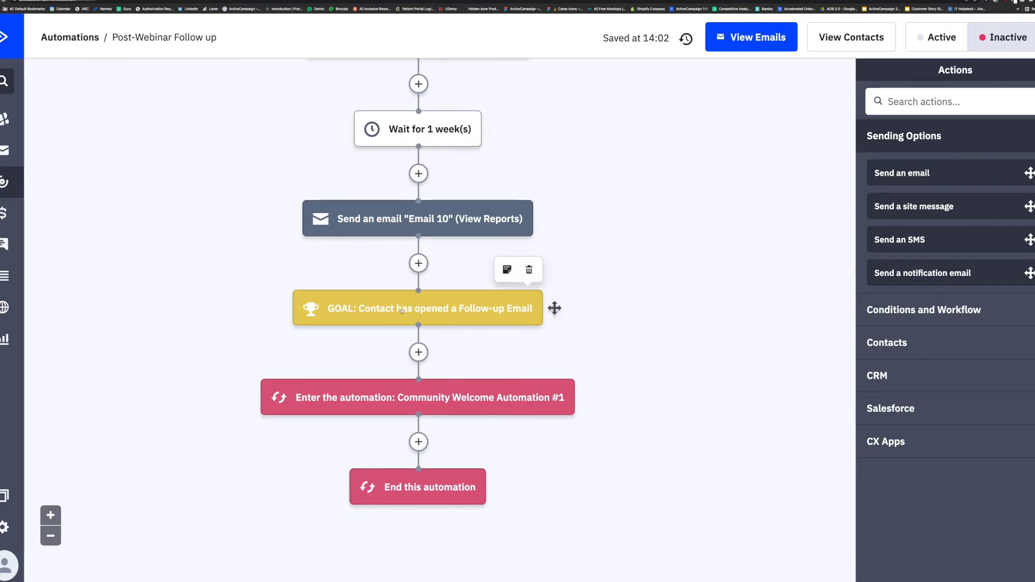
{"action": "left_click", "coordinate": [417, 308]}
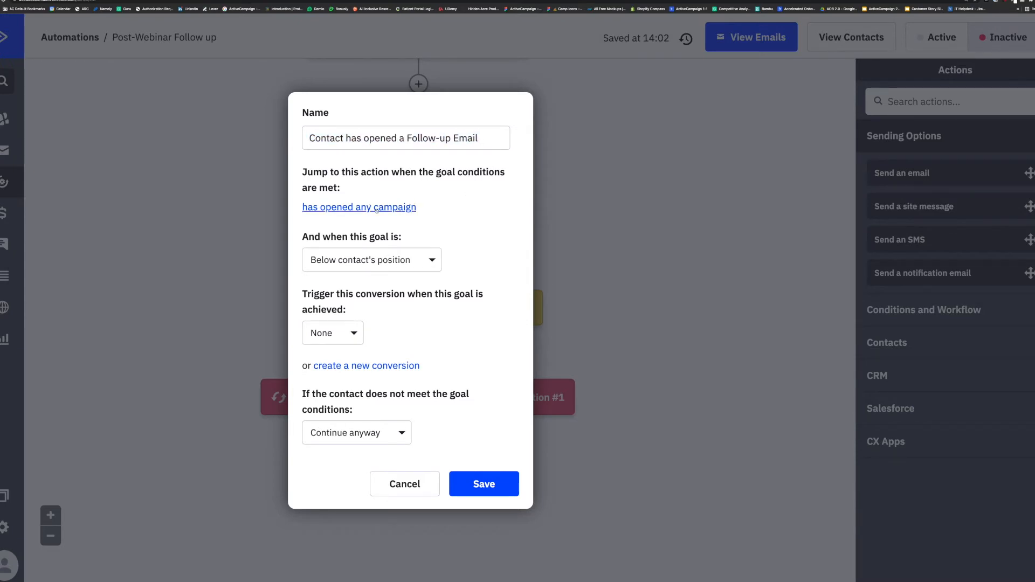
{"action": "left_click", "coordinate": [358, 206]}
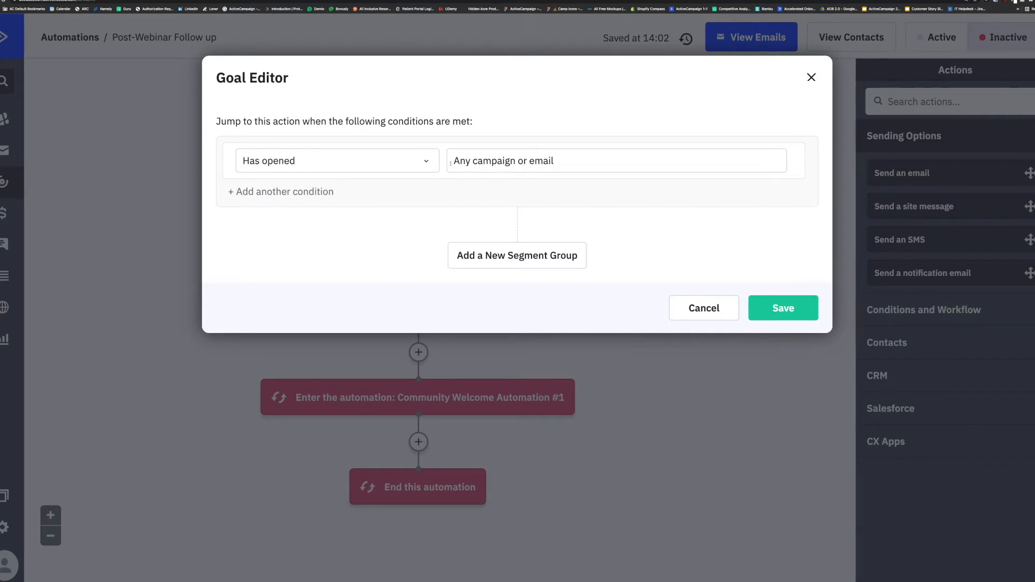
{"action": "left_click", "coordinate": [615, 160]}
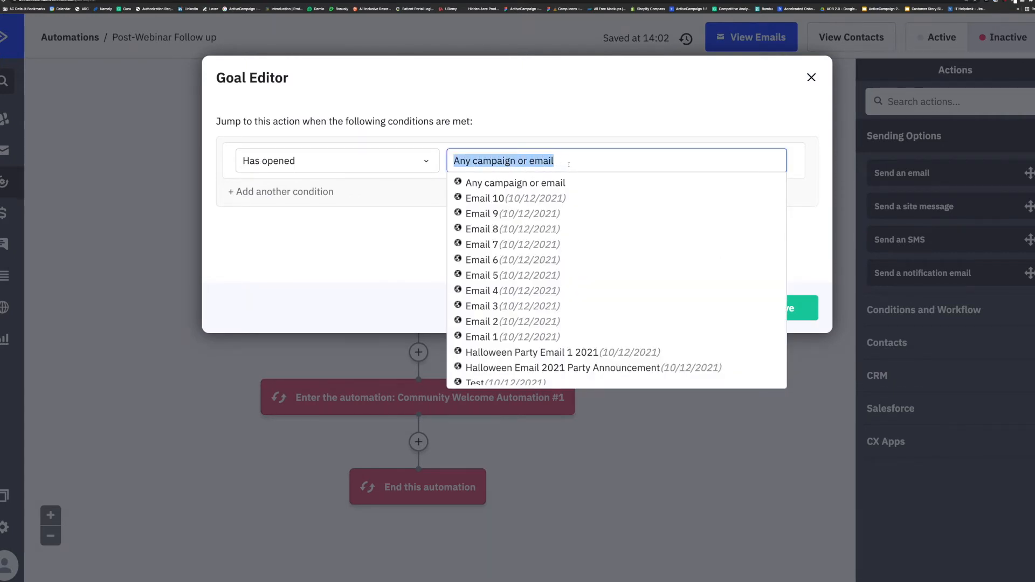
{"action": "left_click", "coordinate": [515, 183]}
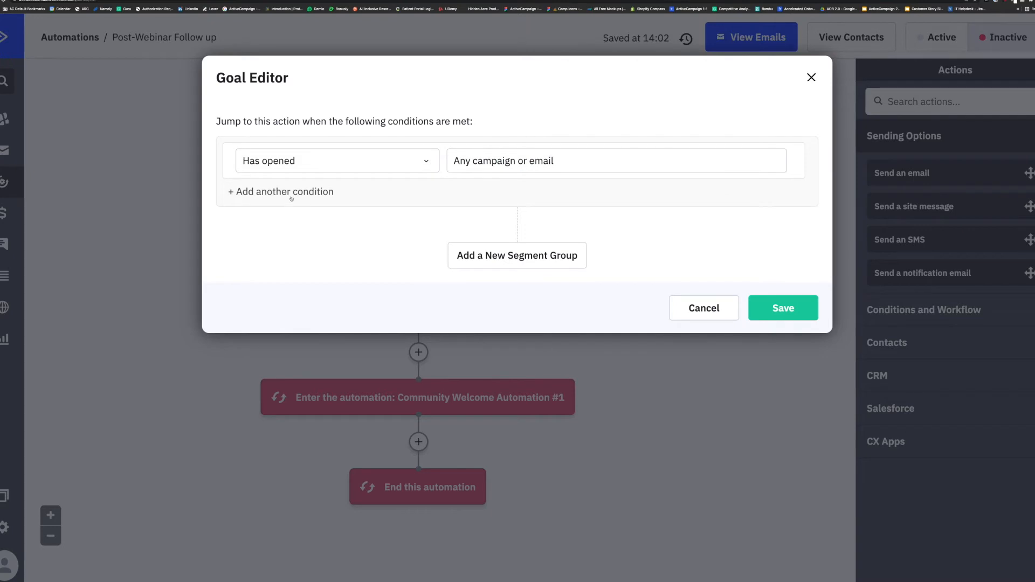
Add a 'Has clicked on a link' condition for any campaign and save.
{"action": "left_click", "coordinate": [280, 191]}
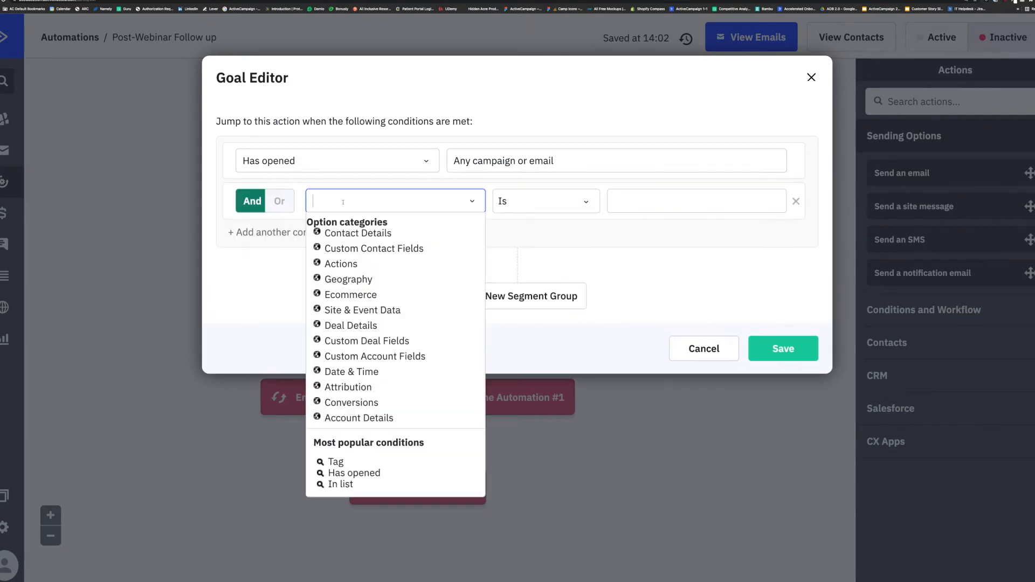
{"action": "left_click", "coordinate": [341, 264]}
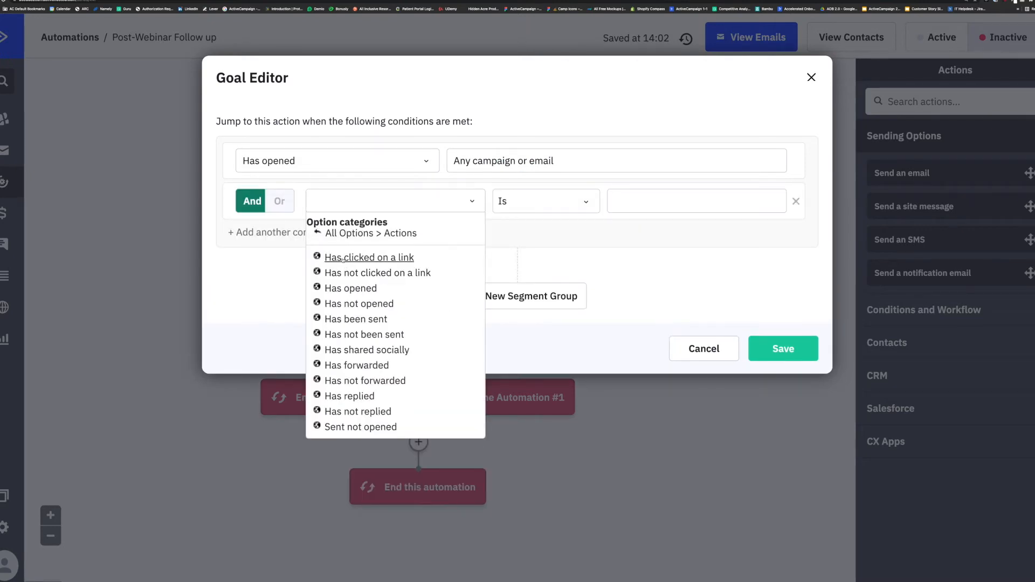
{"action": "left_click", "coordinate": [368, 258]}
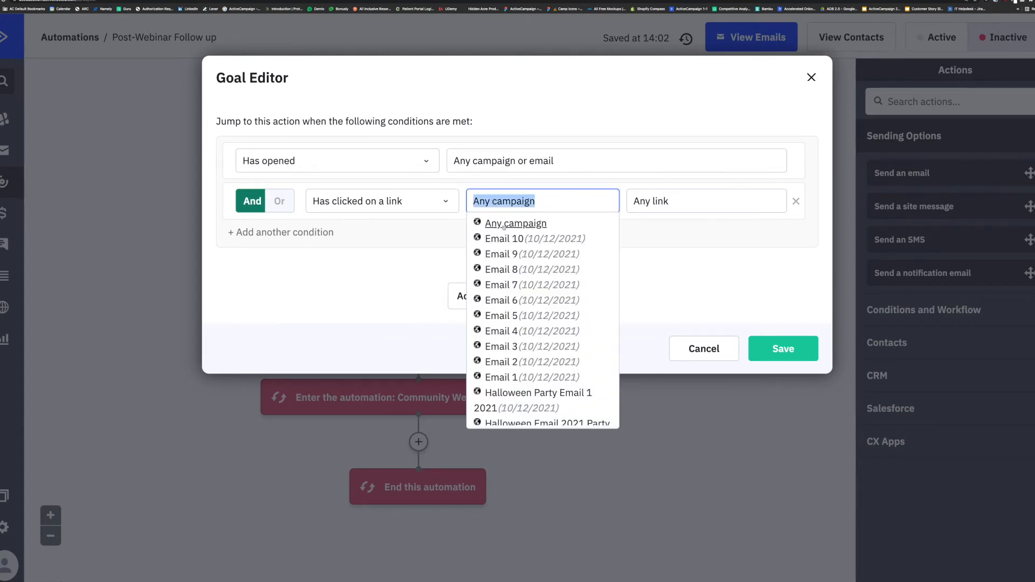
{"action": "left_click", "coordinate": [515, 224]}
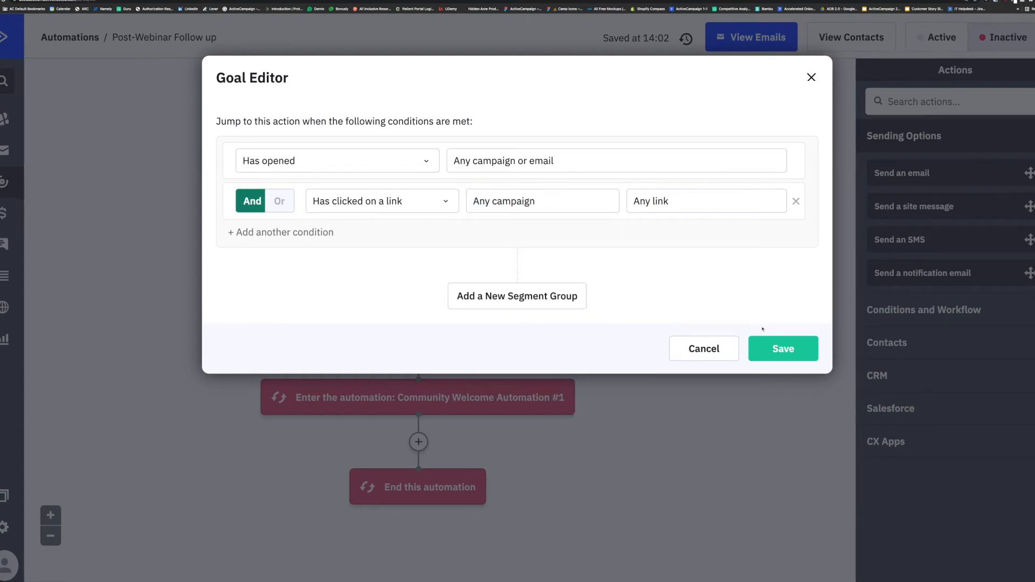
{"action": "left_click", "coordinate": [782, 349]}
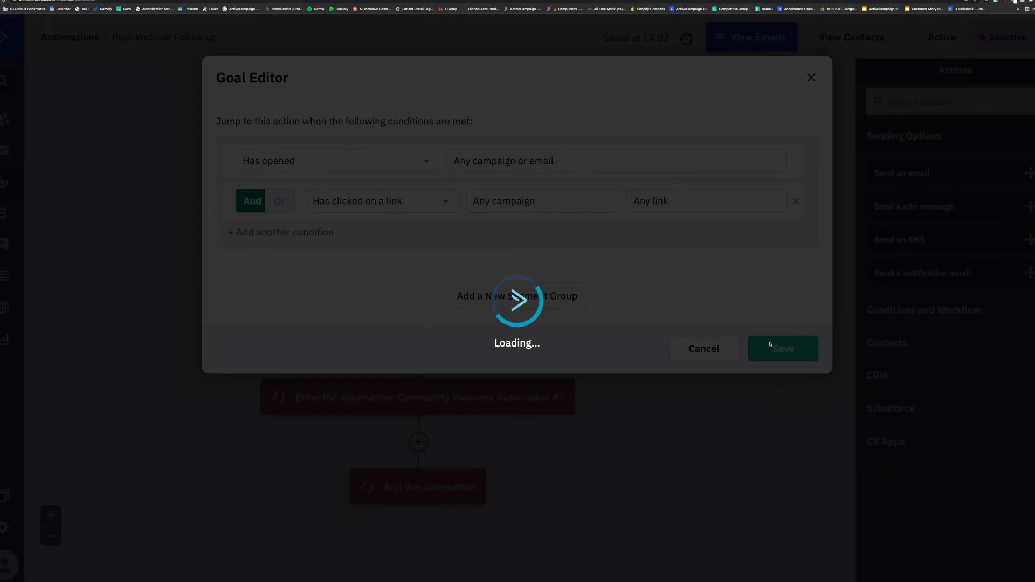
{"action": "left_click", "coordinate": [782, 349]}
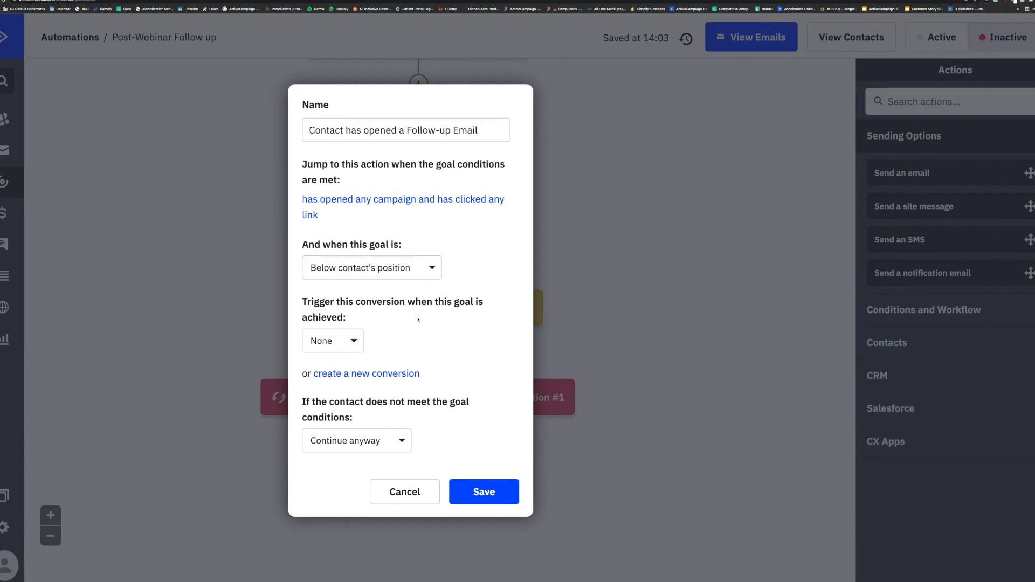
Select the goal's name field and save the goal step settings.
{"action": "triple_click", "coordinate": [405, 130]}
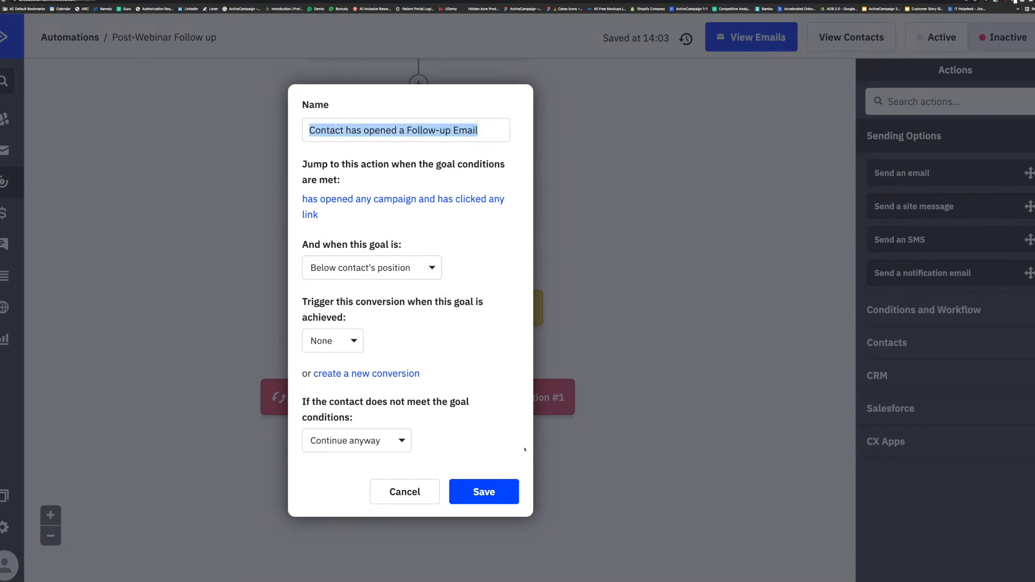
{"action": "left_click", "coordinate": [483, 492]}
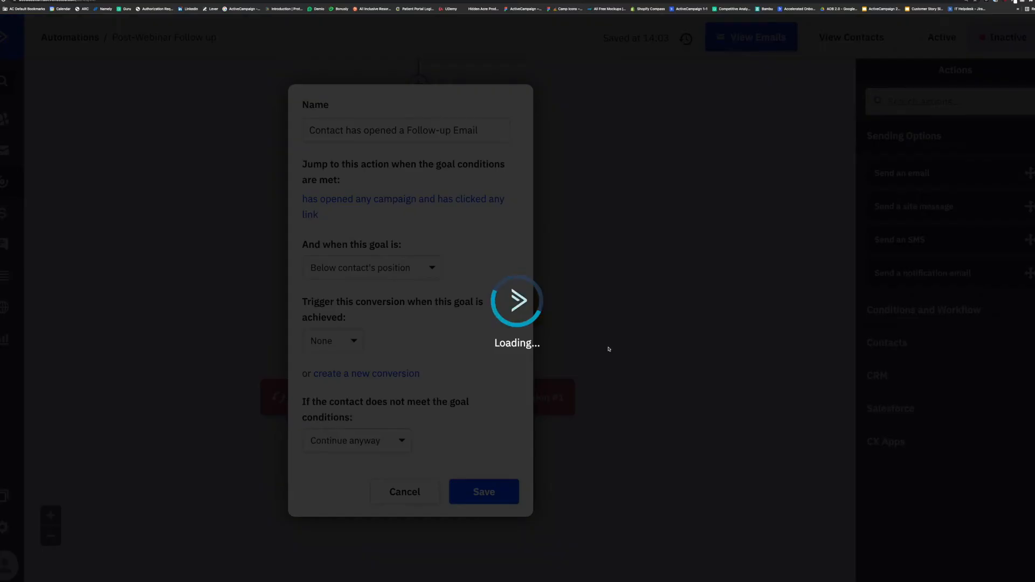
{"action": "left_click", "coordinate": [483, 492]}
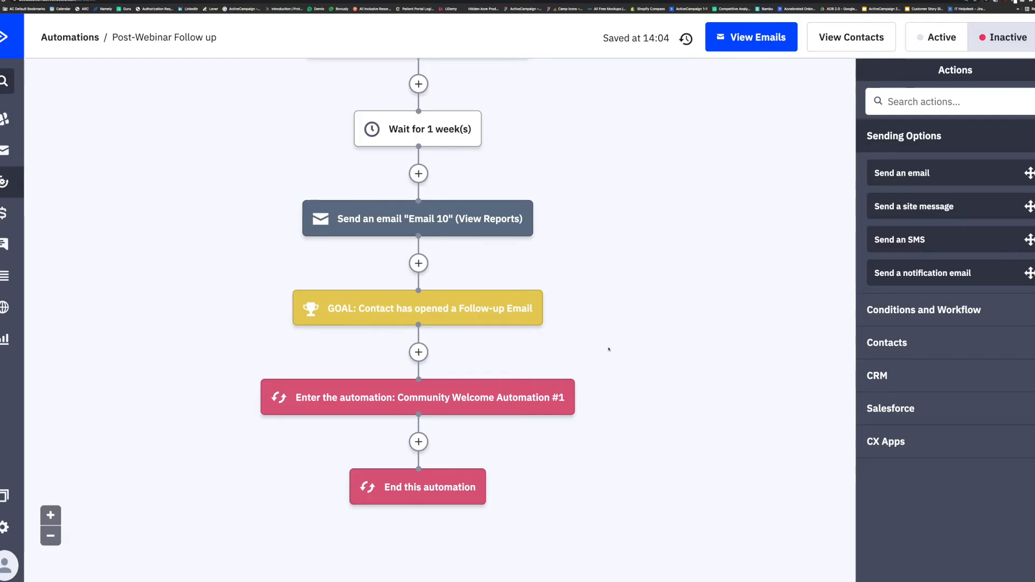
{"action": "mouse_move", "coordinate": [417, 308]}
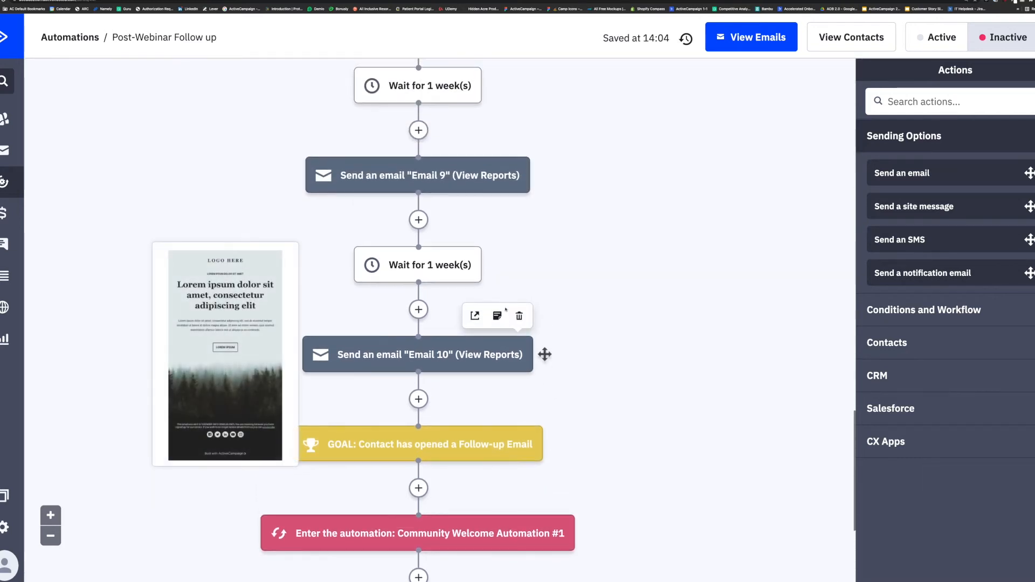
Scroll through the workflow's chain of emails and weekly waits.
{"action": "scroll", "scroll_direction": "up", "scroll_amount": 3}
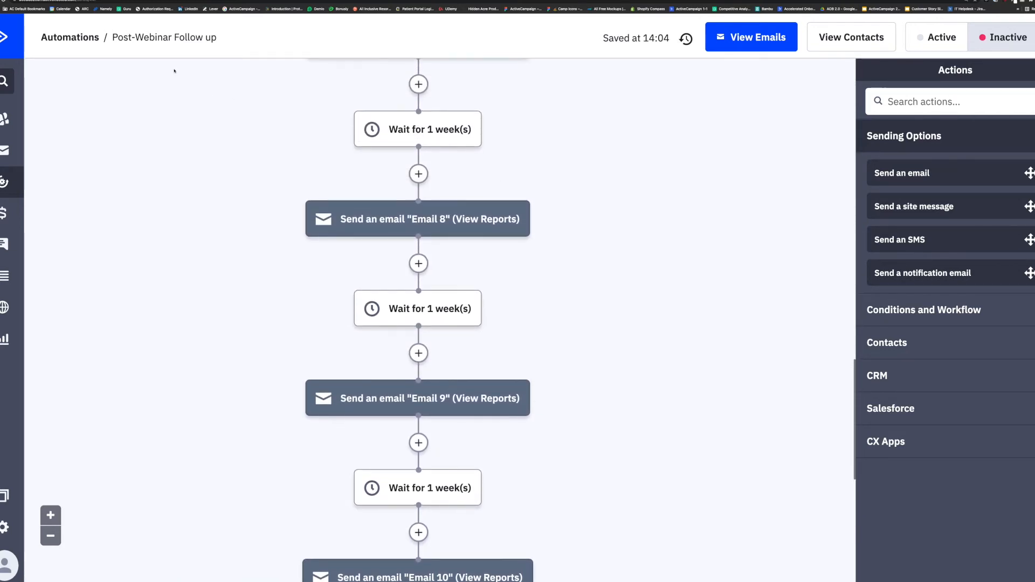
{"action": "mouse_move", "coordinate": [164, 38]}
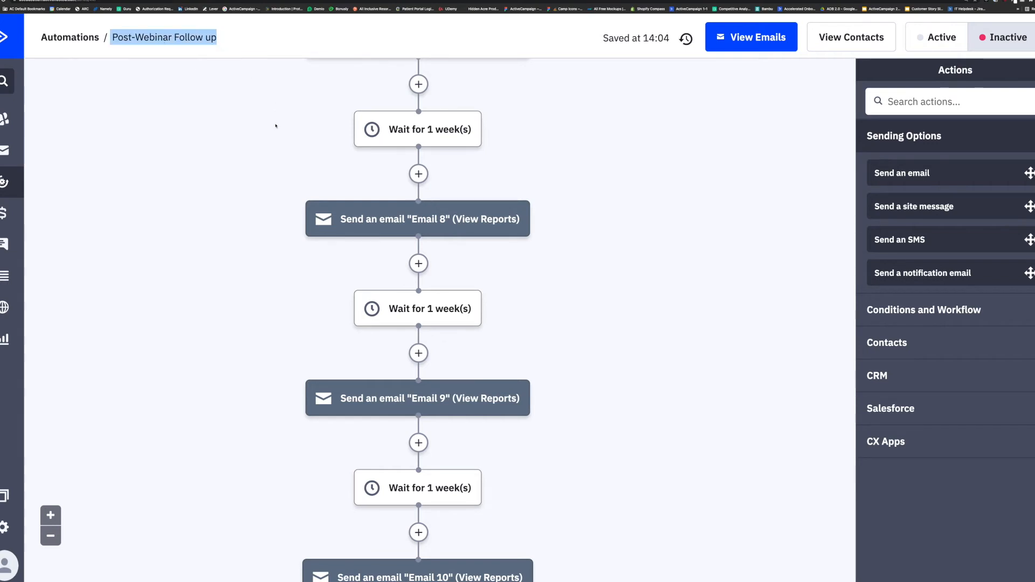
{"action": "scroll", "scroll_direction": "up", "scroll_amount": 3}
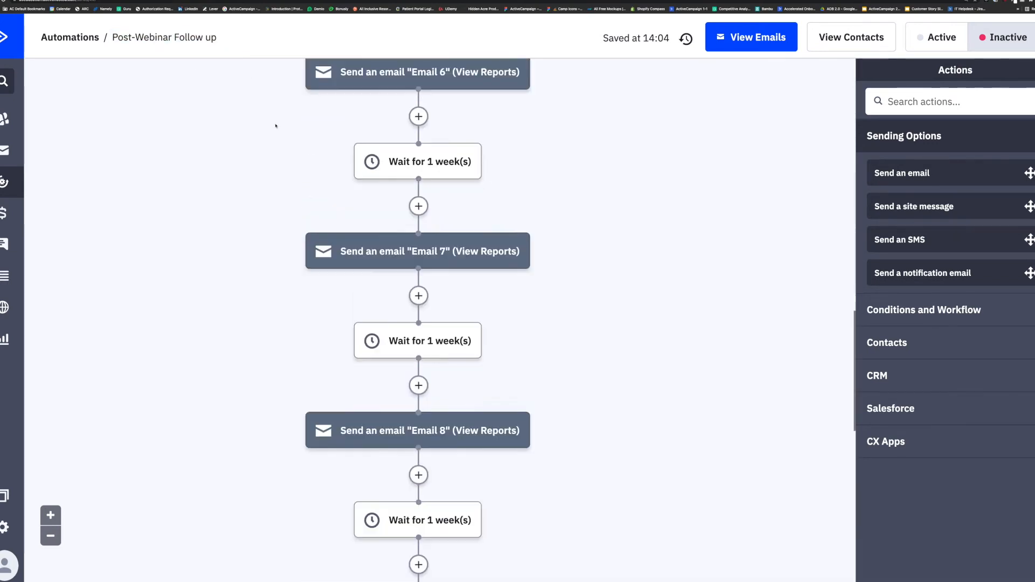
{"action": "scroll", "scroll_direction": "down", "scroll_amount": 3}
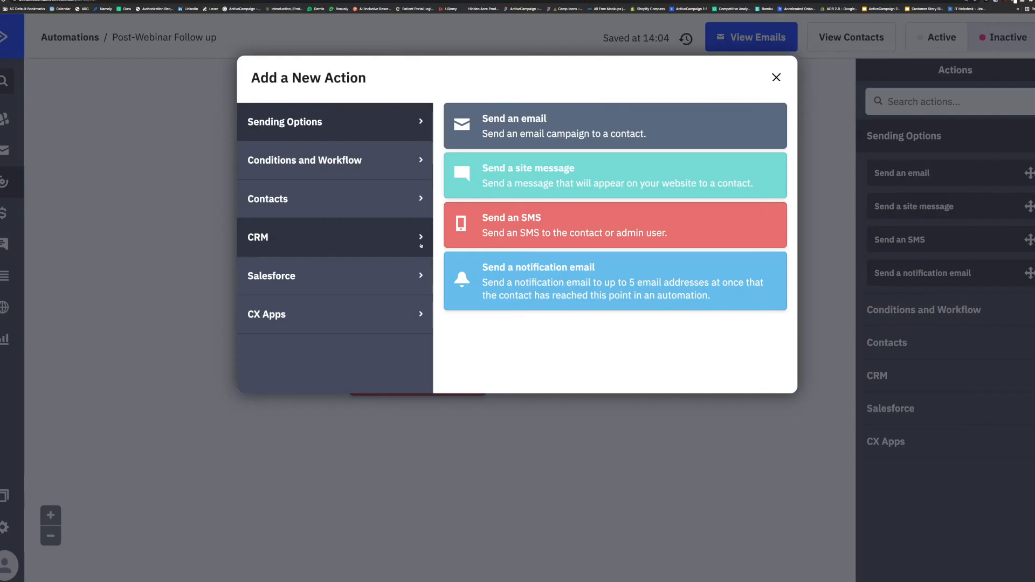
Add a Goal step from Conditions and Workflow named 'Buy my New Book'.
{"action": "left_click", "coordinate": [304, 159]}
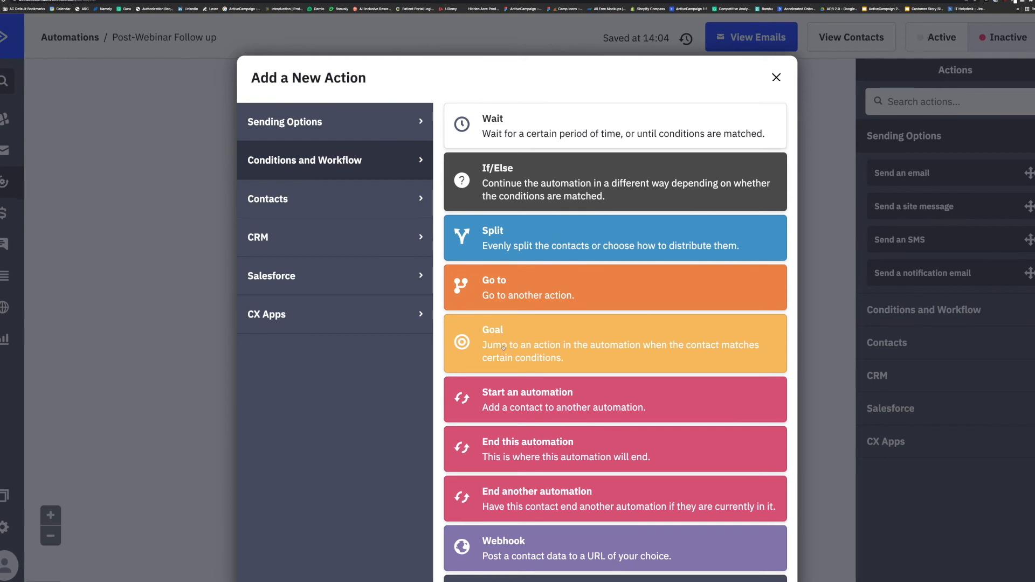
{"action": "left_click", "coordinate": [614, 343]}
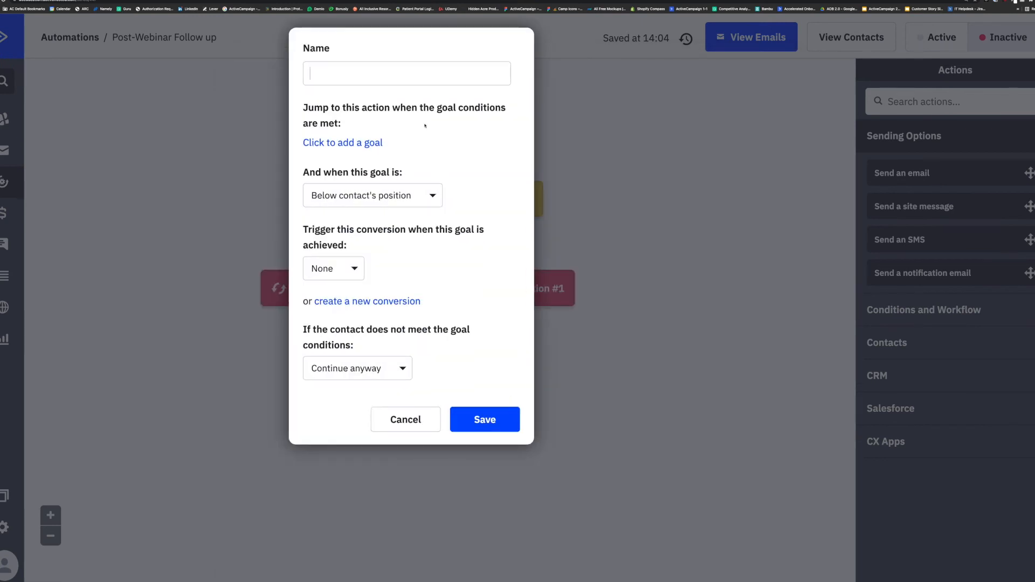
{"action": "type", "text": "Buy m"}
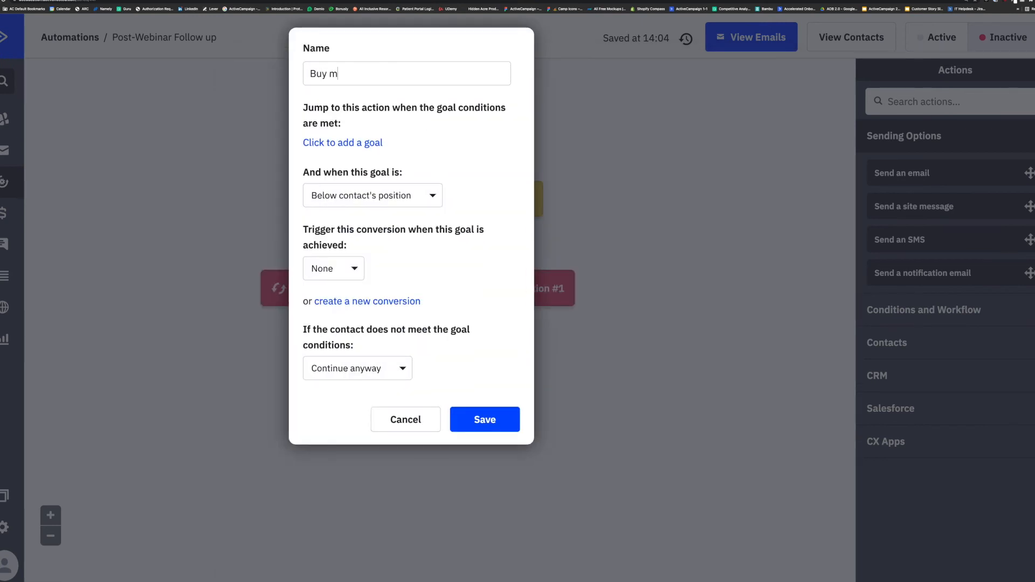
{"action": "type", "text": "y New Book"}
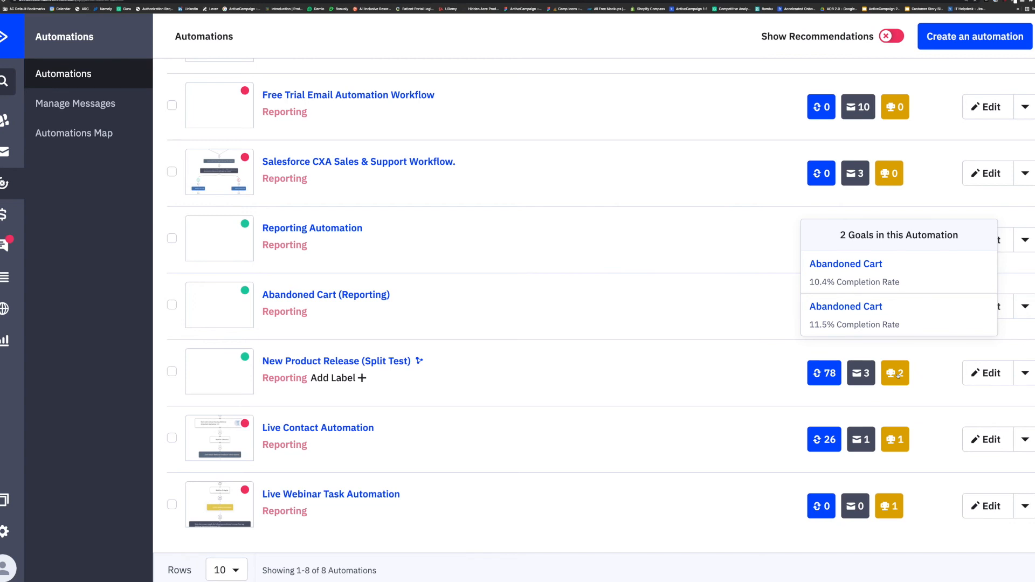
{"action": "mouse_move", "coordinate": [895, 438]}
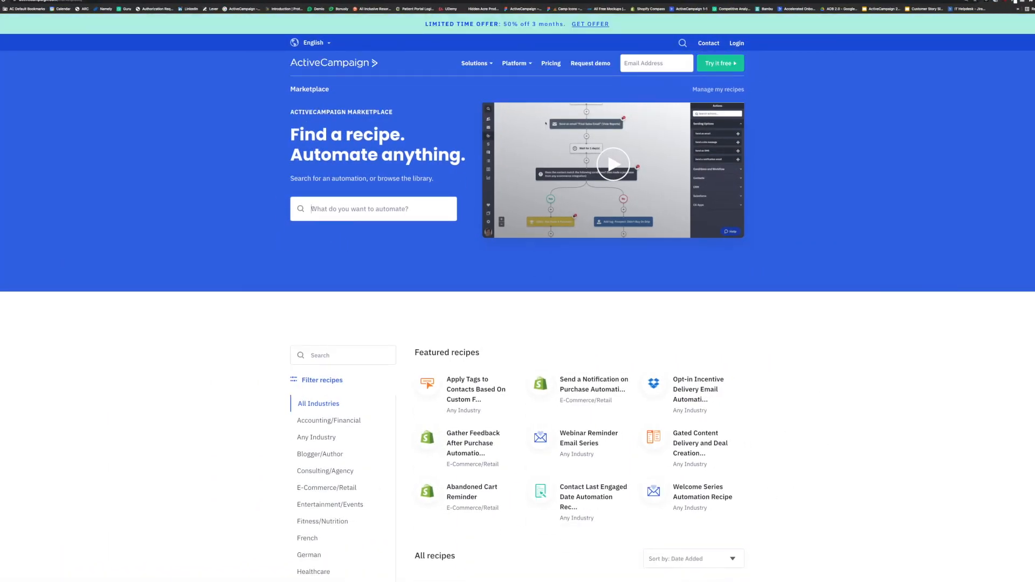
Search the Marketplace recipes for 'Post event'.
{"action": "type", "text": "Post eve"}
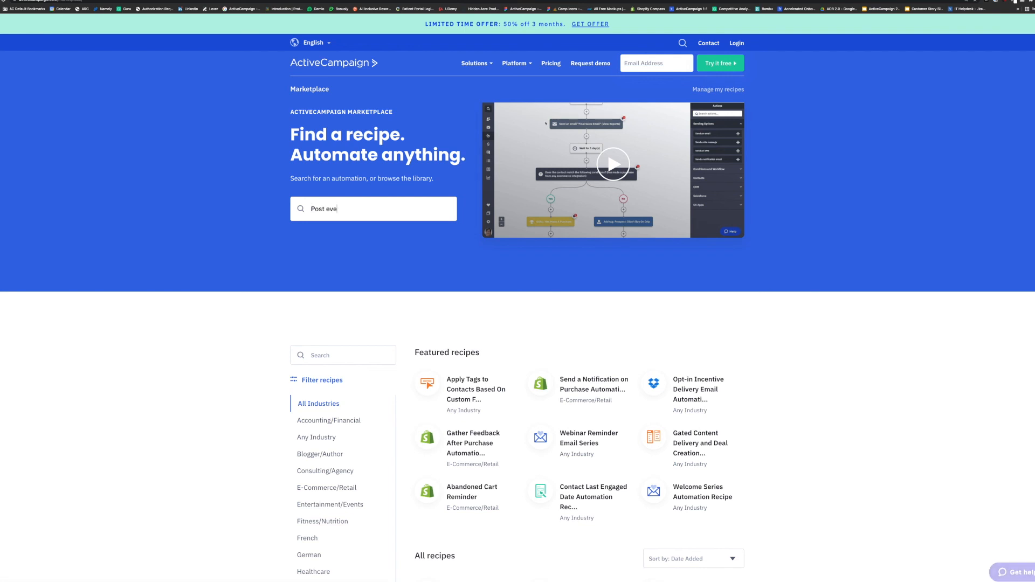
{"action": "type", "text": "nt"}
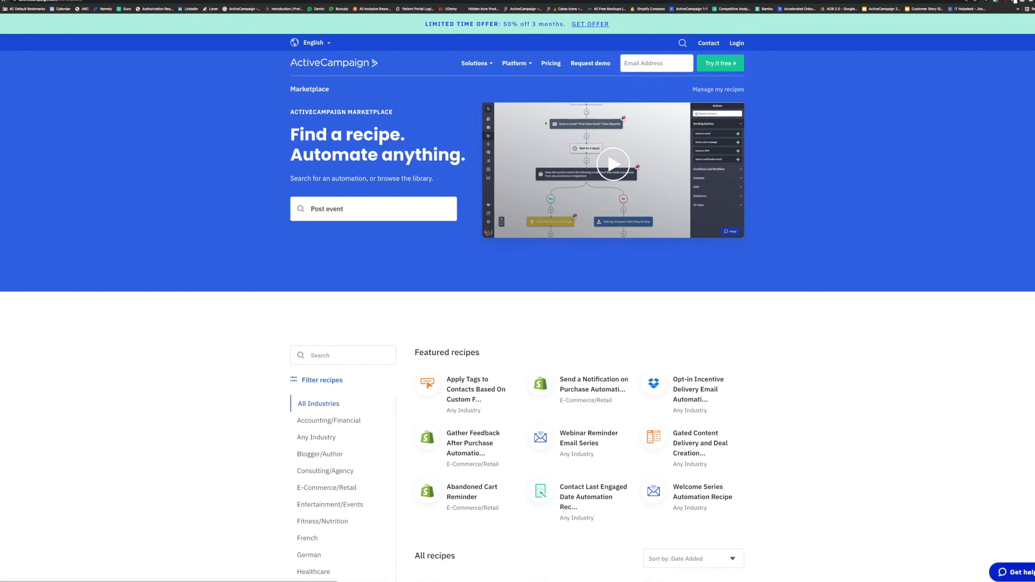
{"action": "key", "text": "Return"}
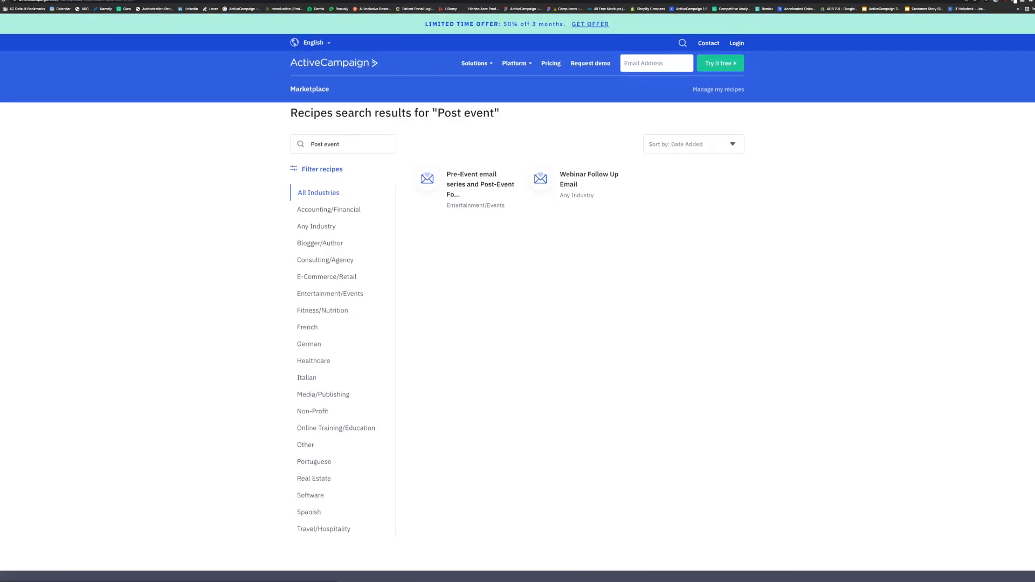
{"action": "mouse_move", "coordinate": [540, 178]}
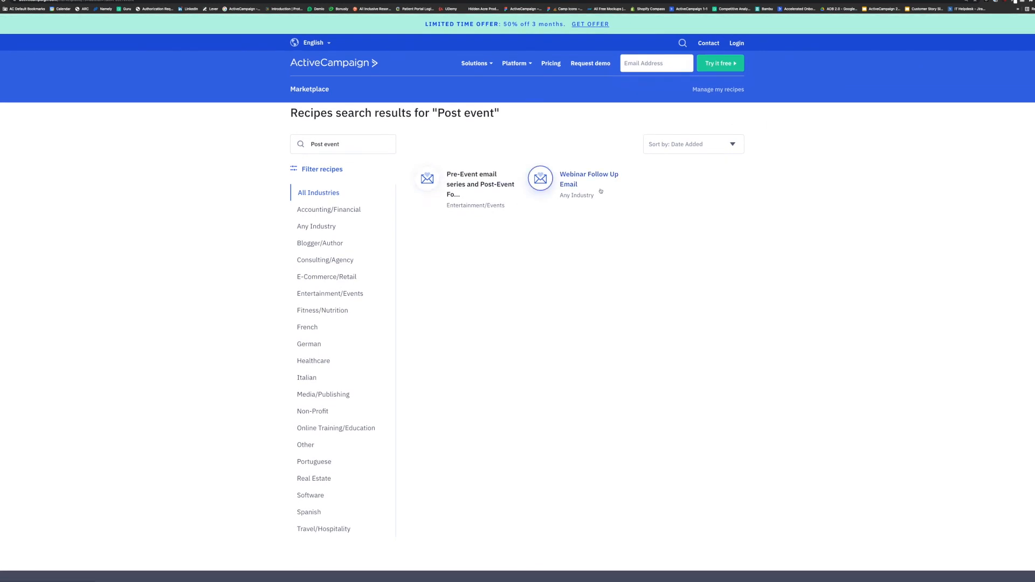